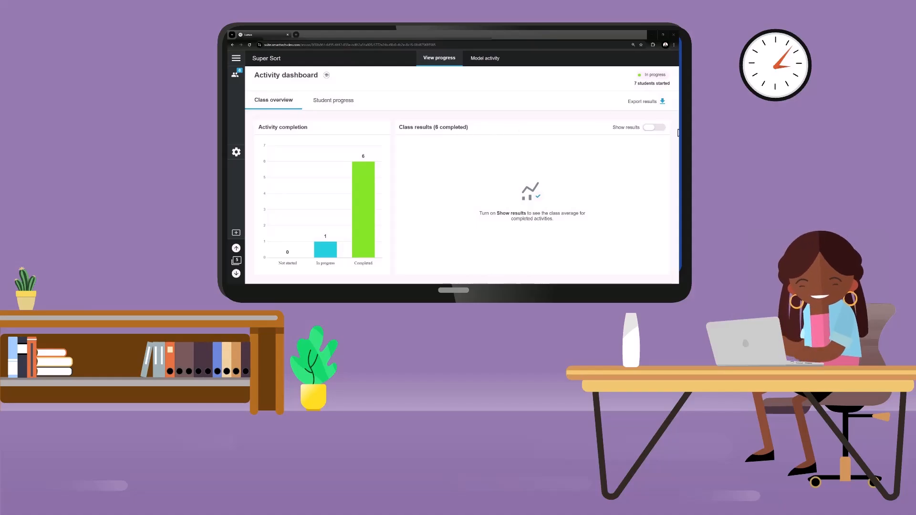
# Step: Preview class results and the student progress view, then return to the Super Sort start slide
pyautogui.click(655, 127)
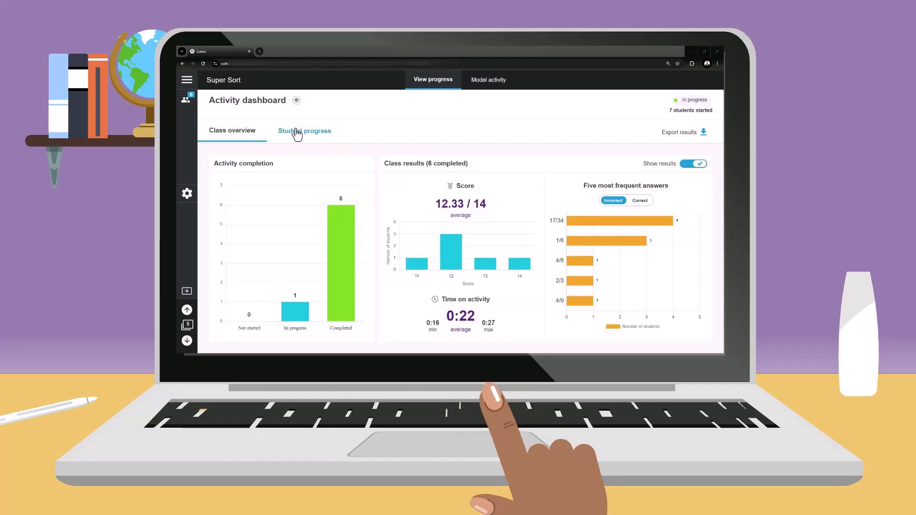
pyautogui.click(304, 131)
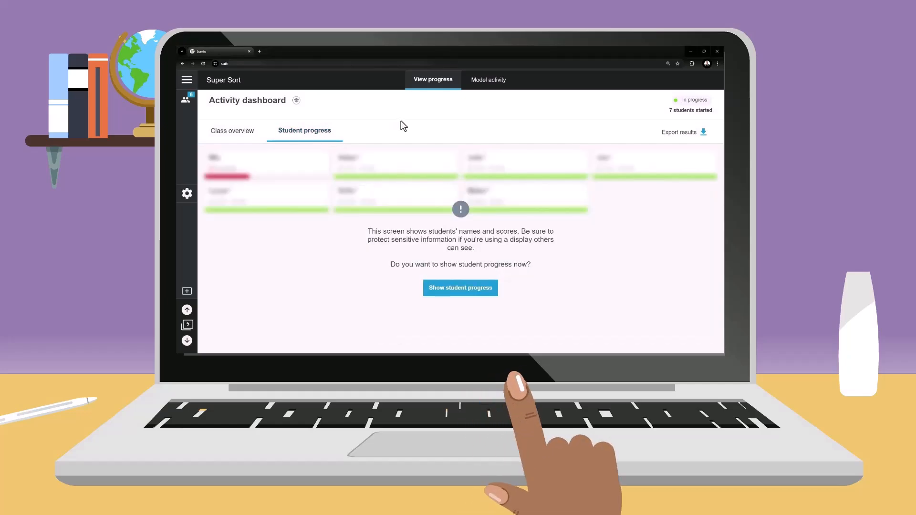
pyautogui.click(460, 287)
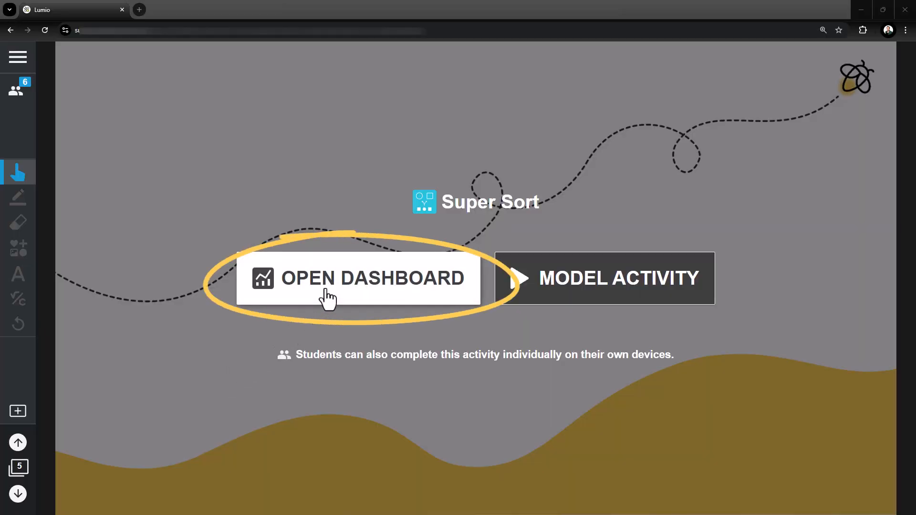
# Step: Go to the Super Sort slide and launch its activity dashboard with the completion chart
pyautogui.click(358, 278)
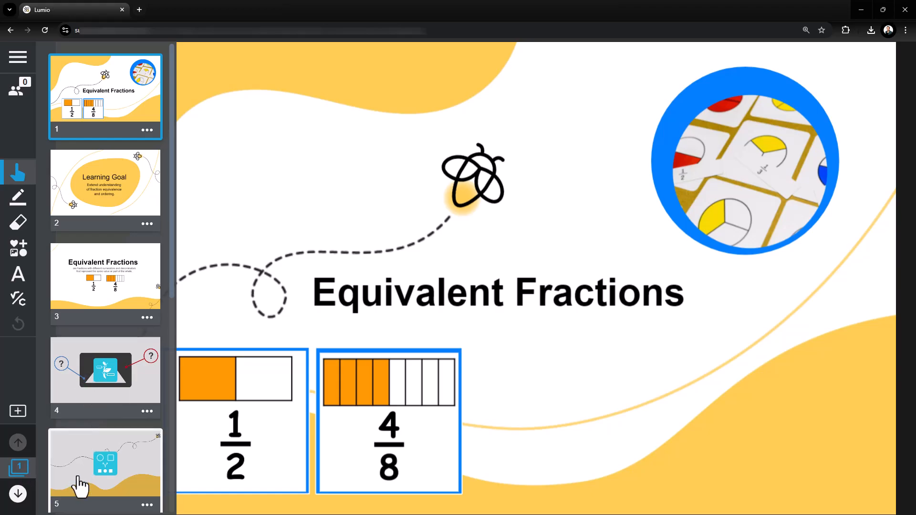
pyautogui.click(105, 471)
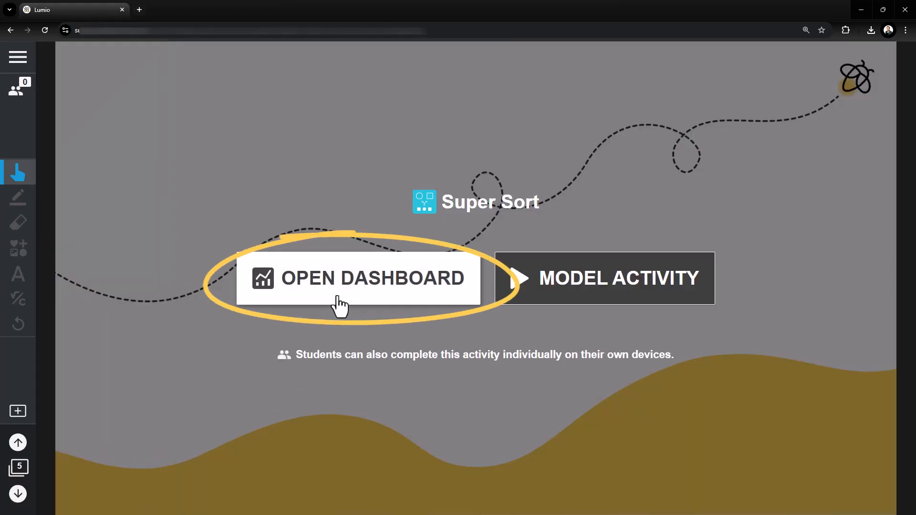
pyautogui.click(359, 278)
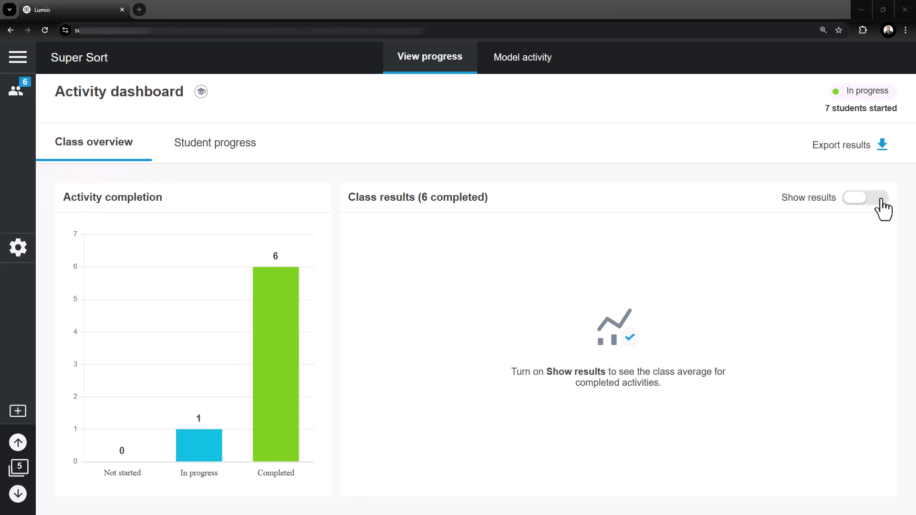
# Step: Reveal class results: average score 12.33/14, score distribution, frequent answers and time on activity
pyautogui.click(865, 197)
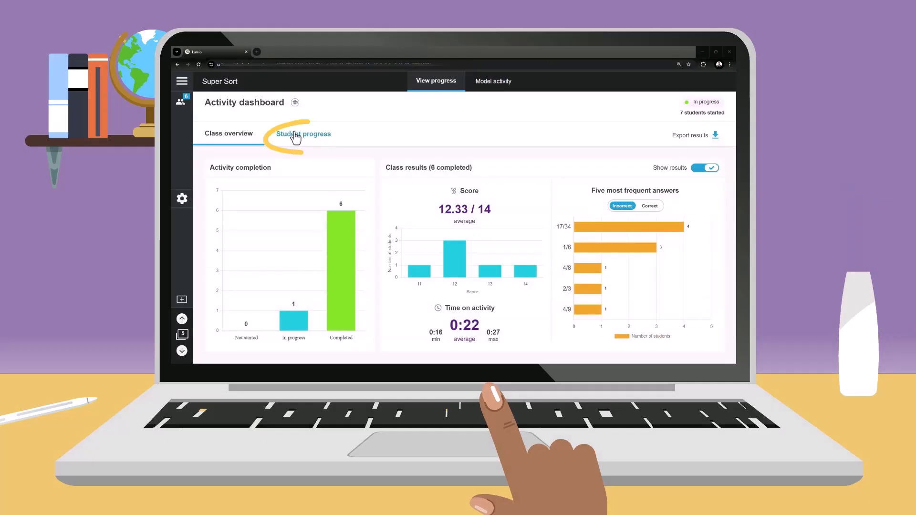
# Step: Show per-student progress with names, scores and times after accepting the privacy prompt
pyautogui.click(302, 133)
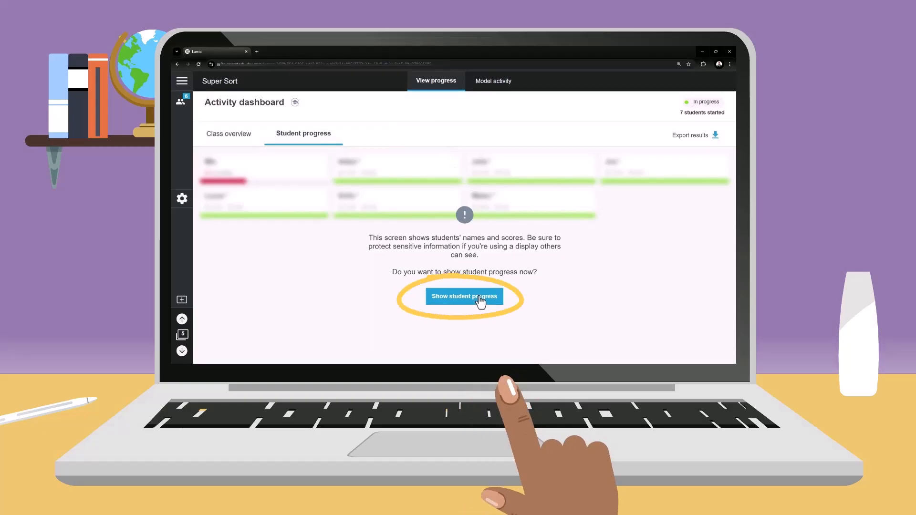
pyautogui.click(464, 296)
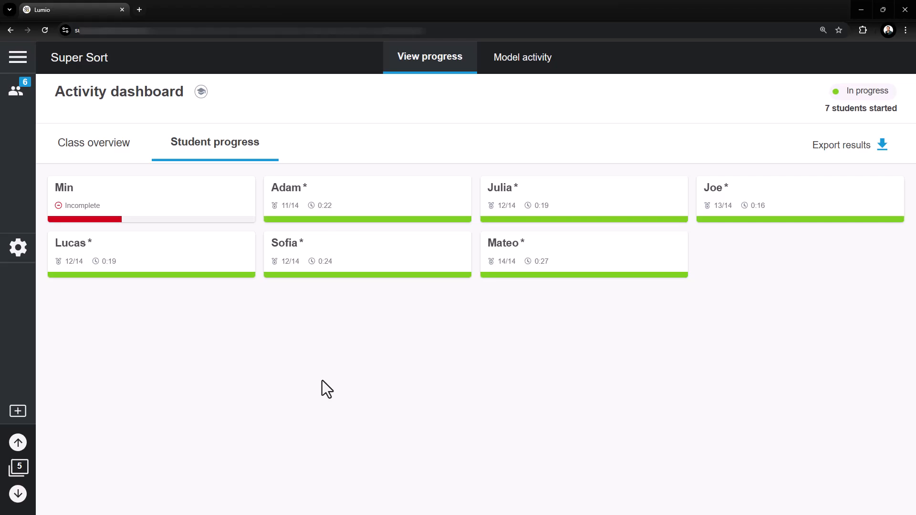
pyautogui.moveTo(368, 206)
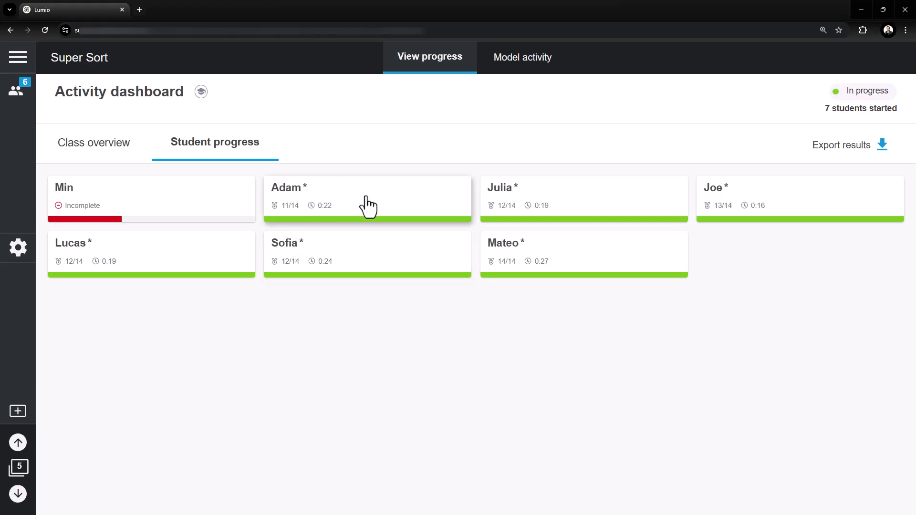
# Step: Export the Super Sort results and save them as a CSV spreadsheet of student scores and incorrect answers
pyautogui.click(366, 199)
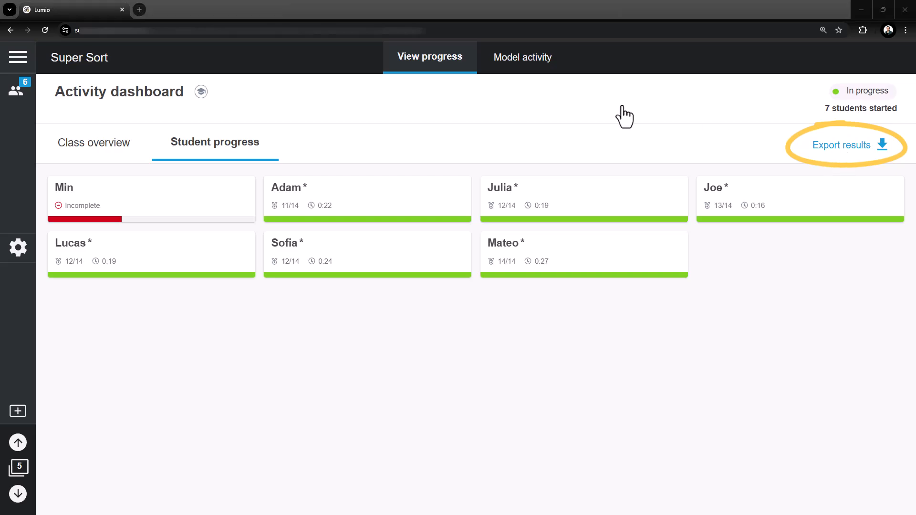
pyautogui.click(841, 145)
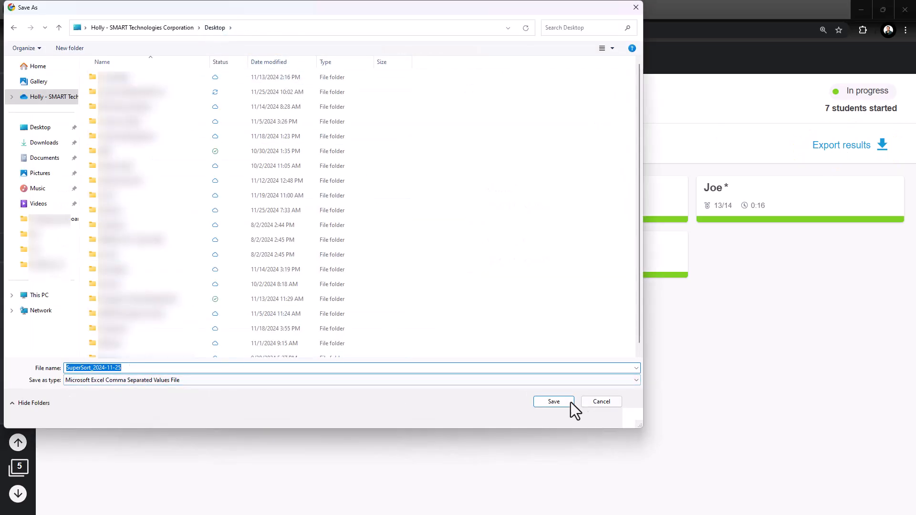
pyautogui.click(554, 402)
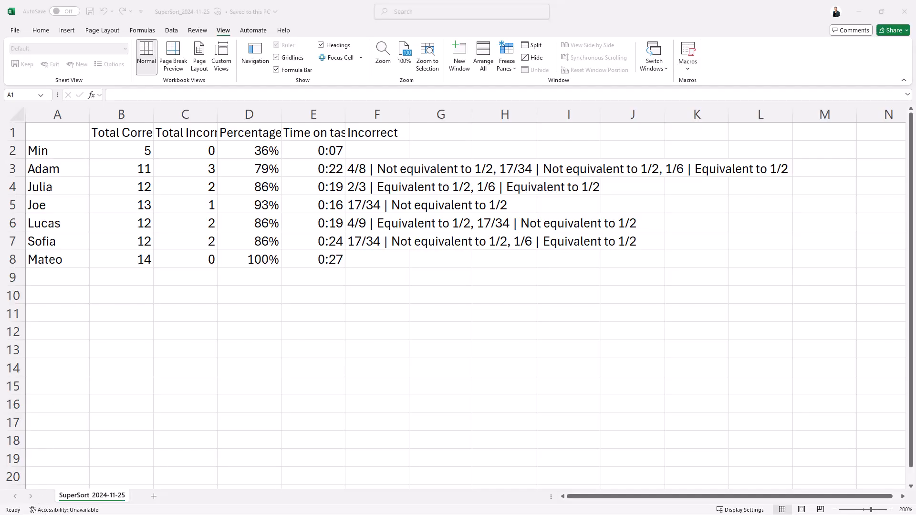